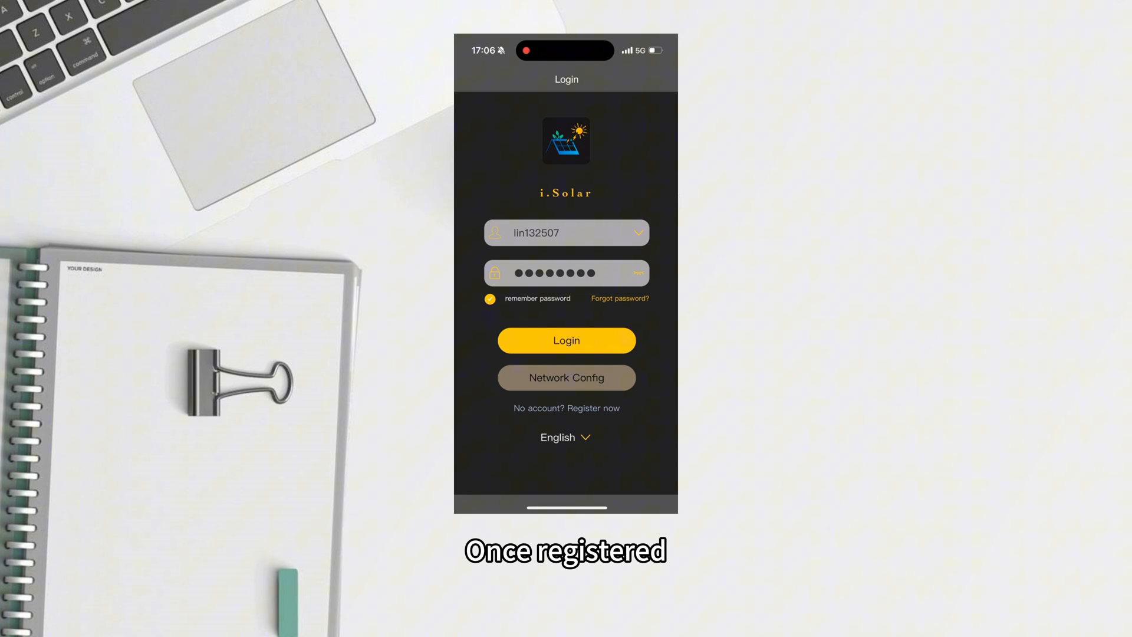
- Log into the i.Solar account with username and password to reach the empty Home screen
click(566, 340)
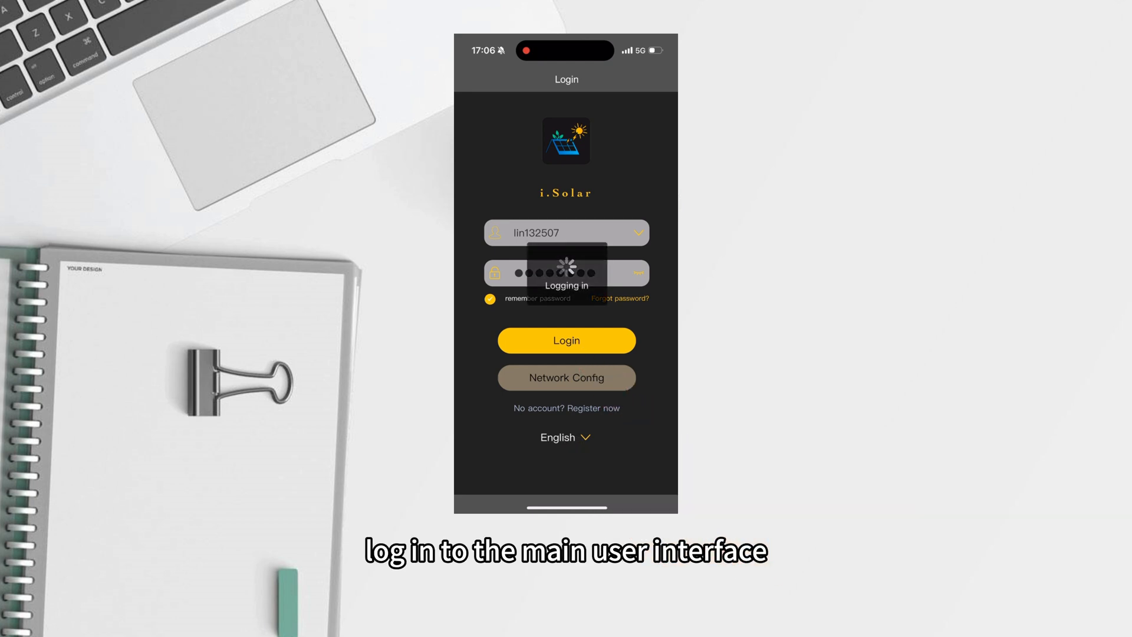
click(566, 340)
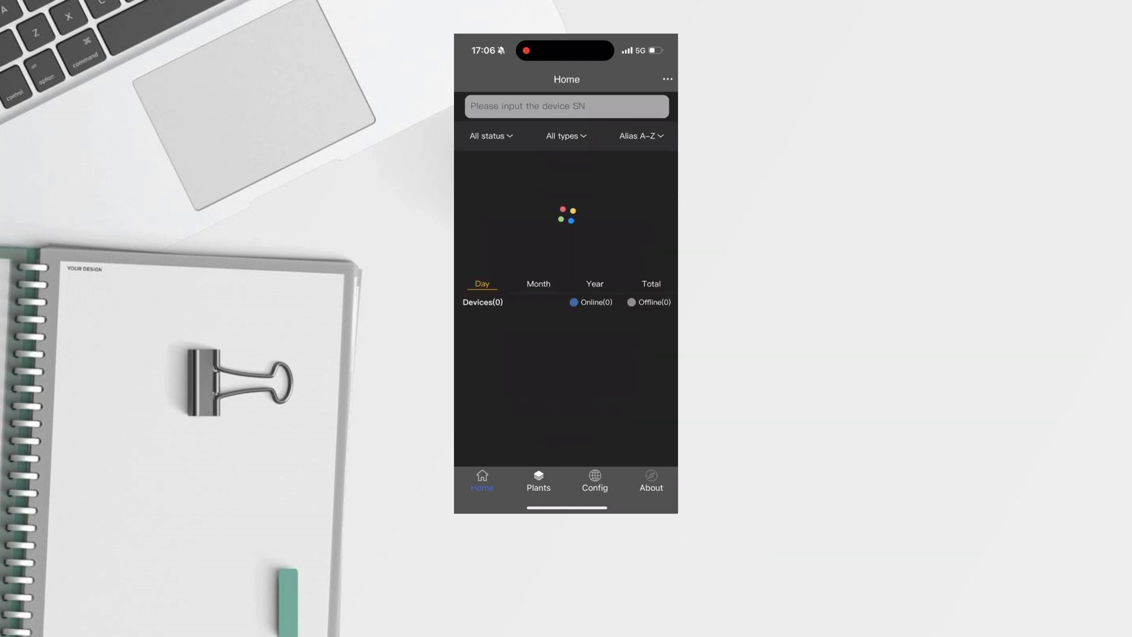
click(595, 483)
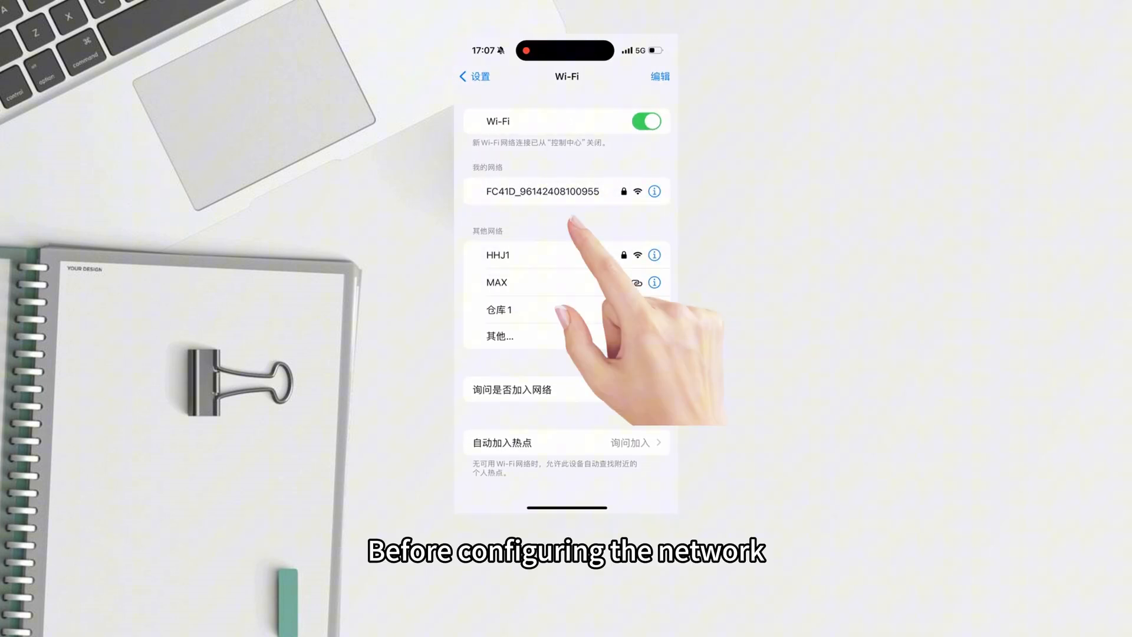
click(543, 191)
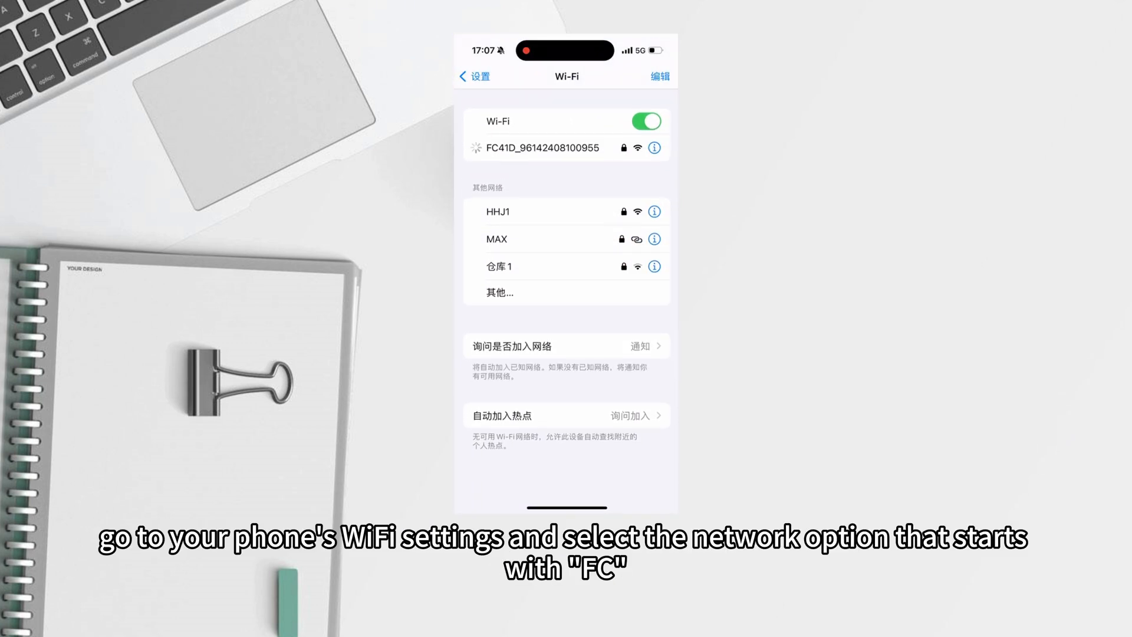
click(537, 148)
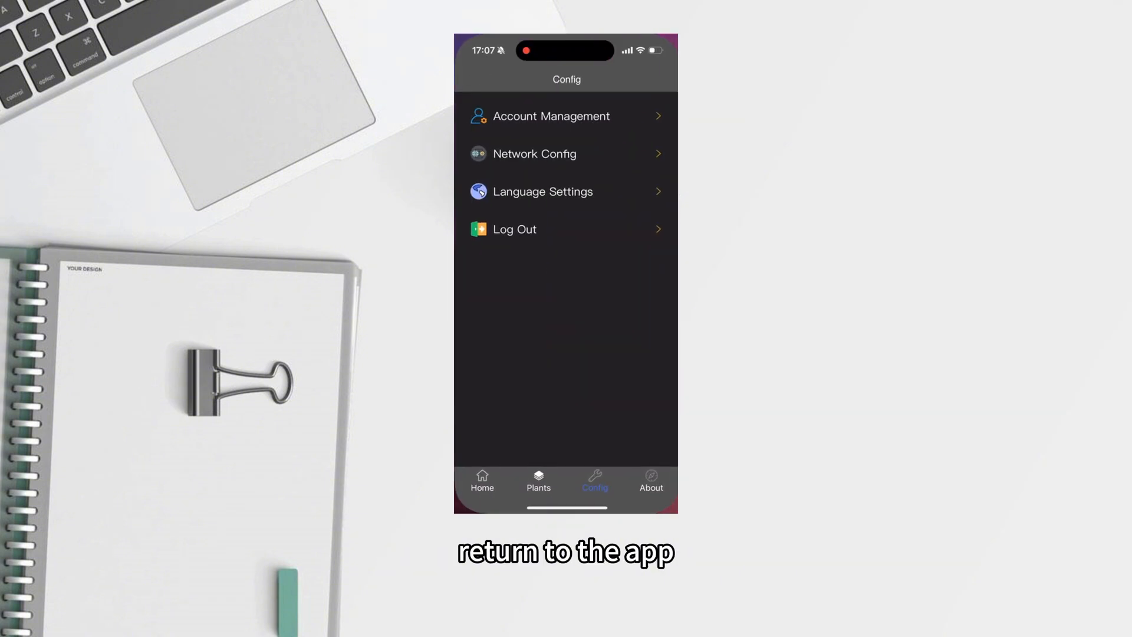
- Save home network MAX and its password in Network Config, confirming with OK
click(535, 154)
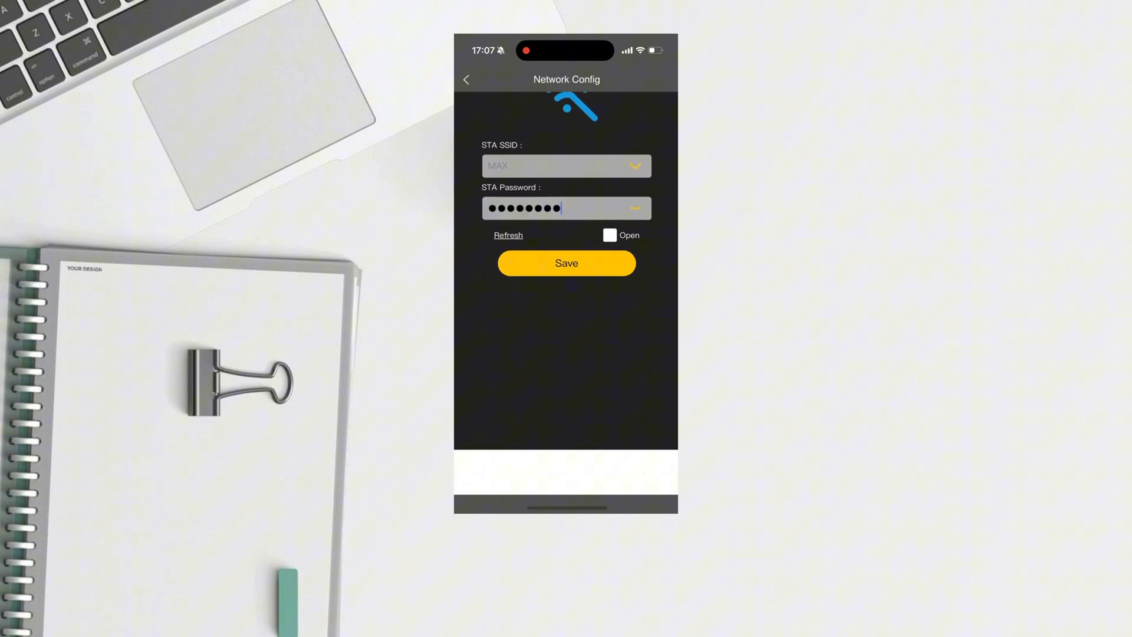
click(566, 263)
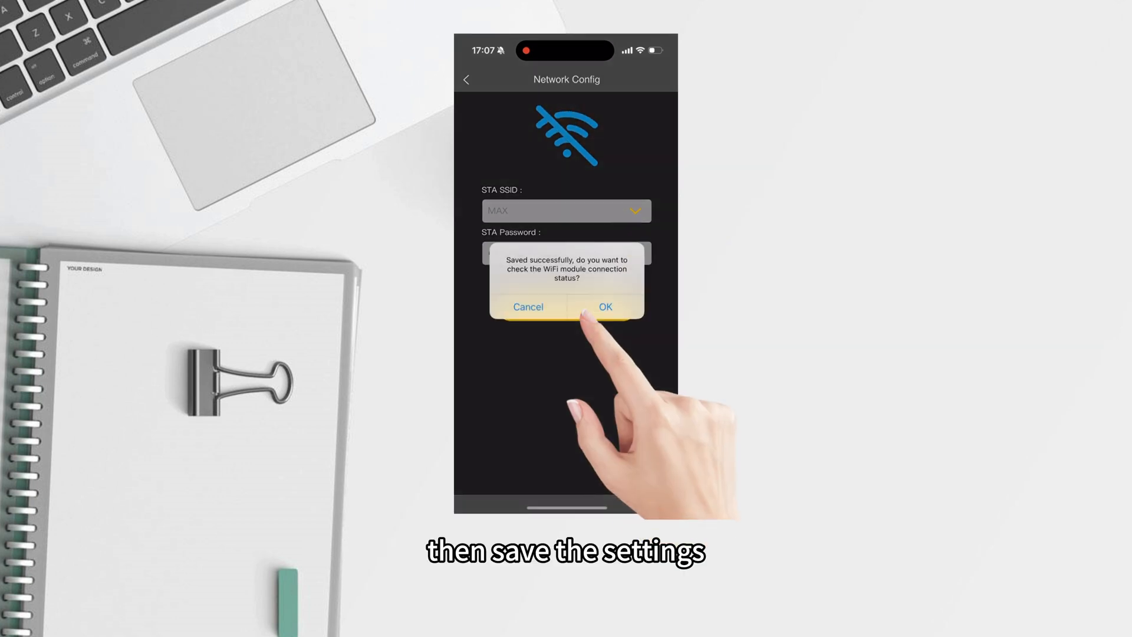
click(605, 307)
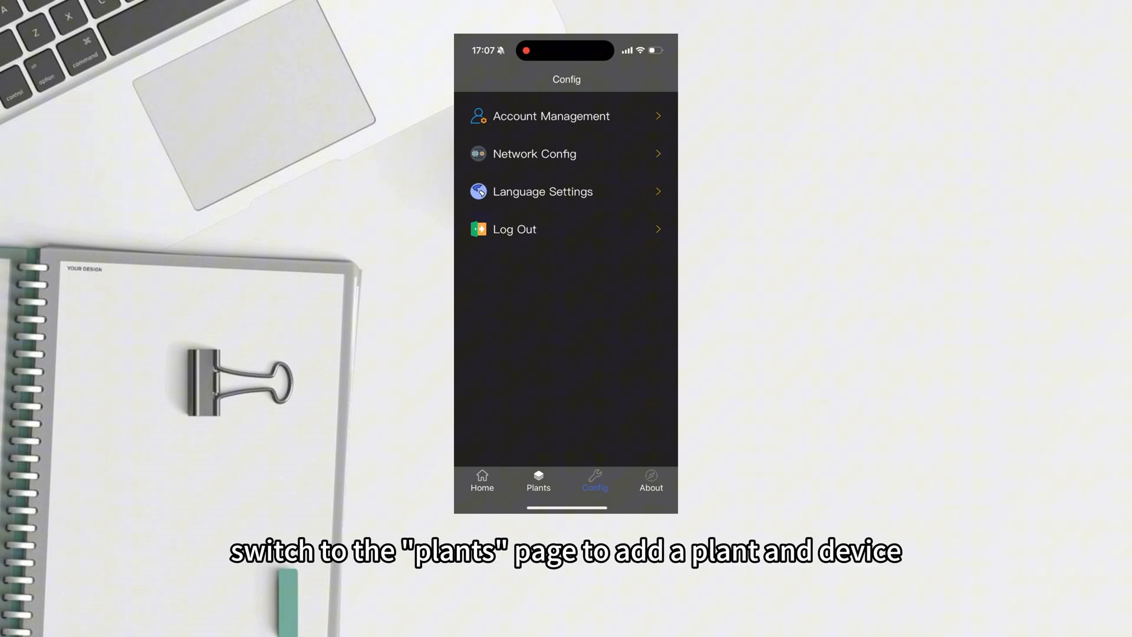
- Turn off the phone's Wi-Fi and create a plant named '1'
click(537, 481)
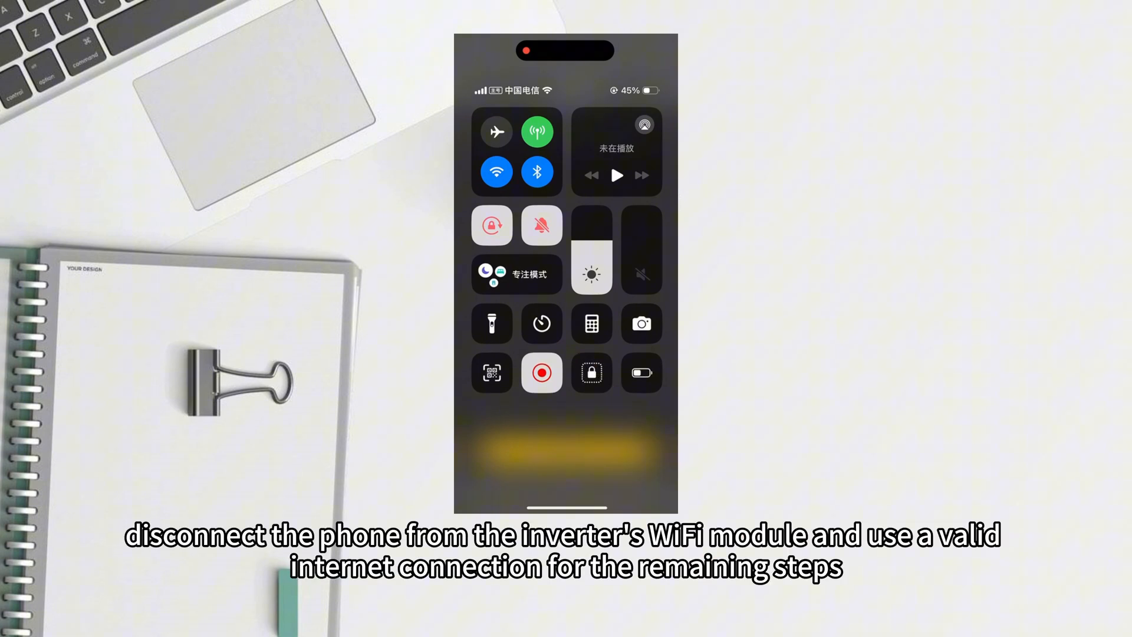
click(495, 171)
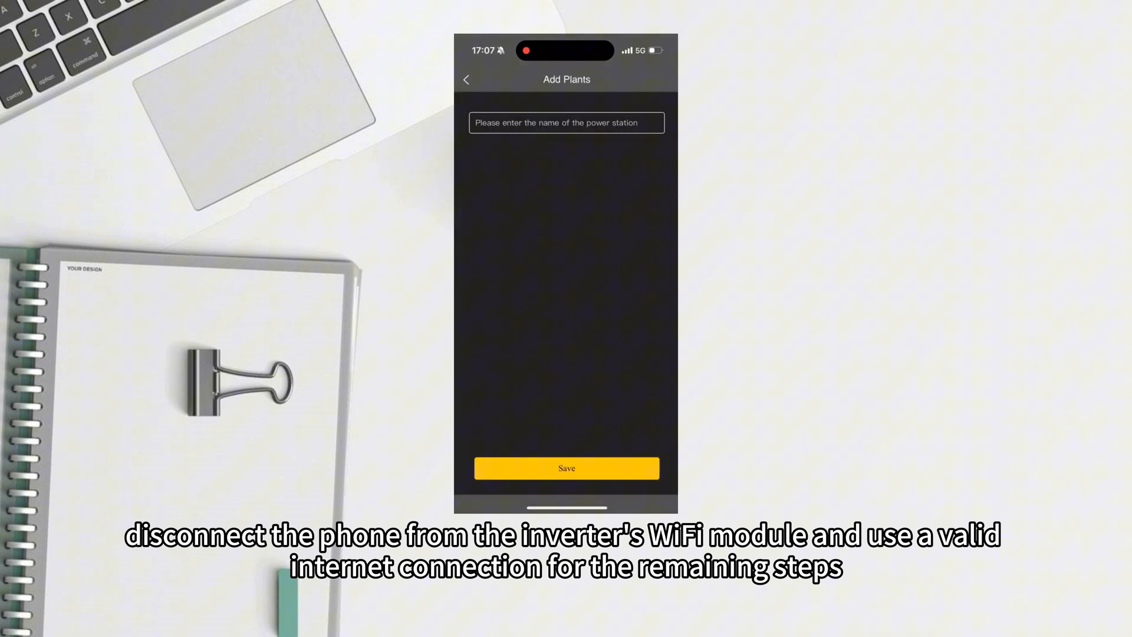
click(566, 123)
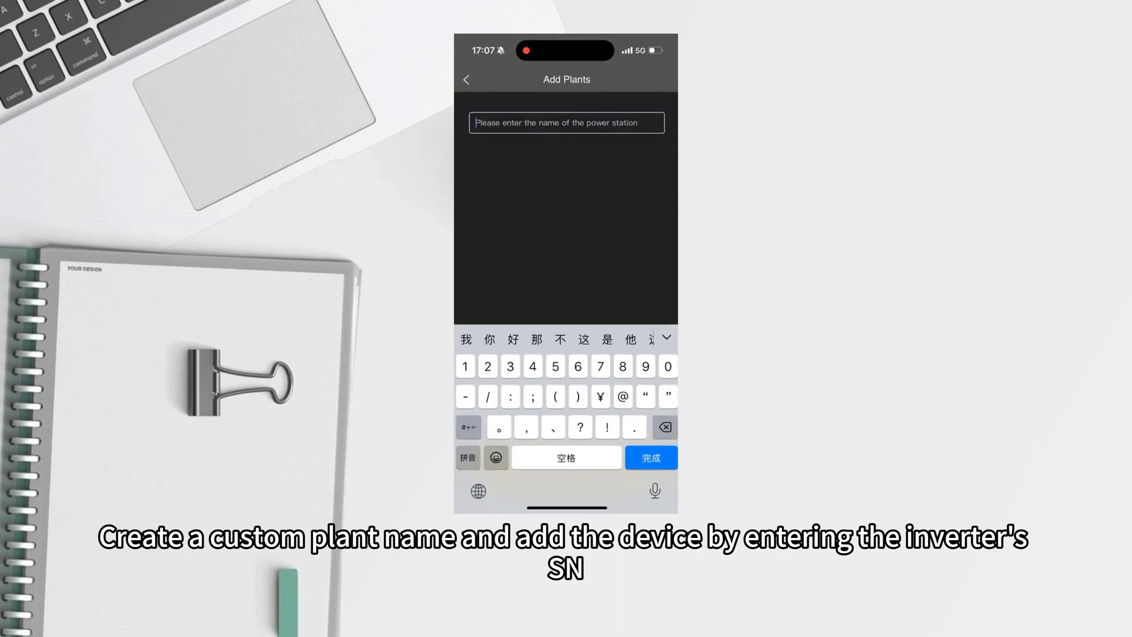
text(1)
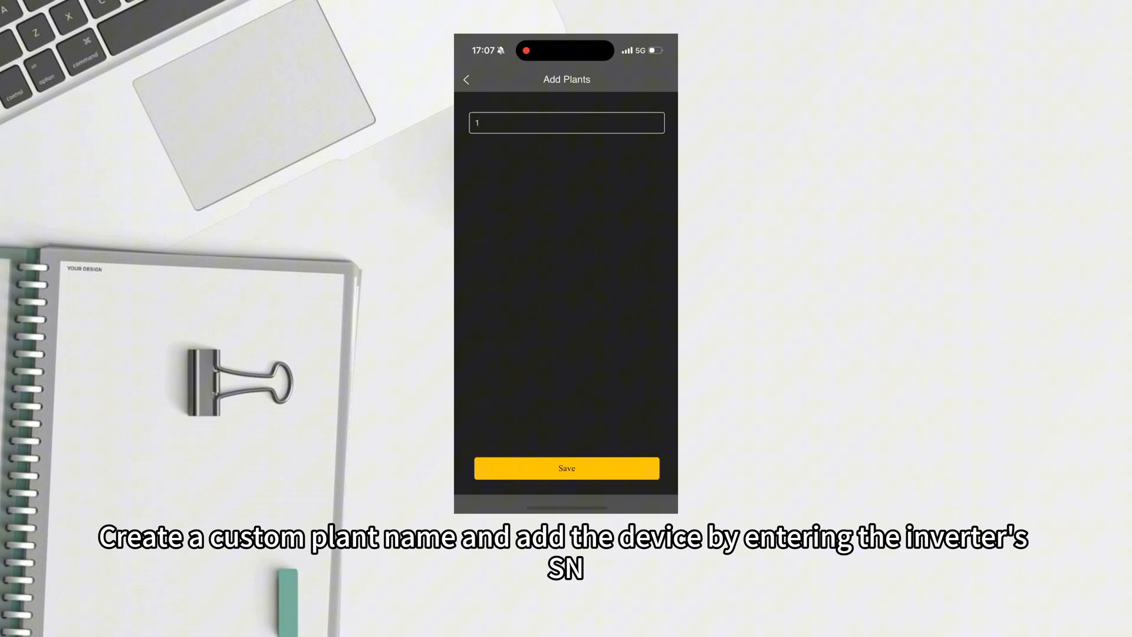
click(567, 468)
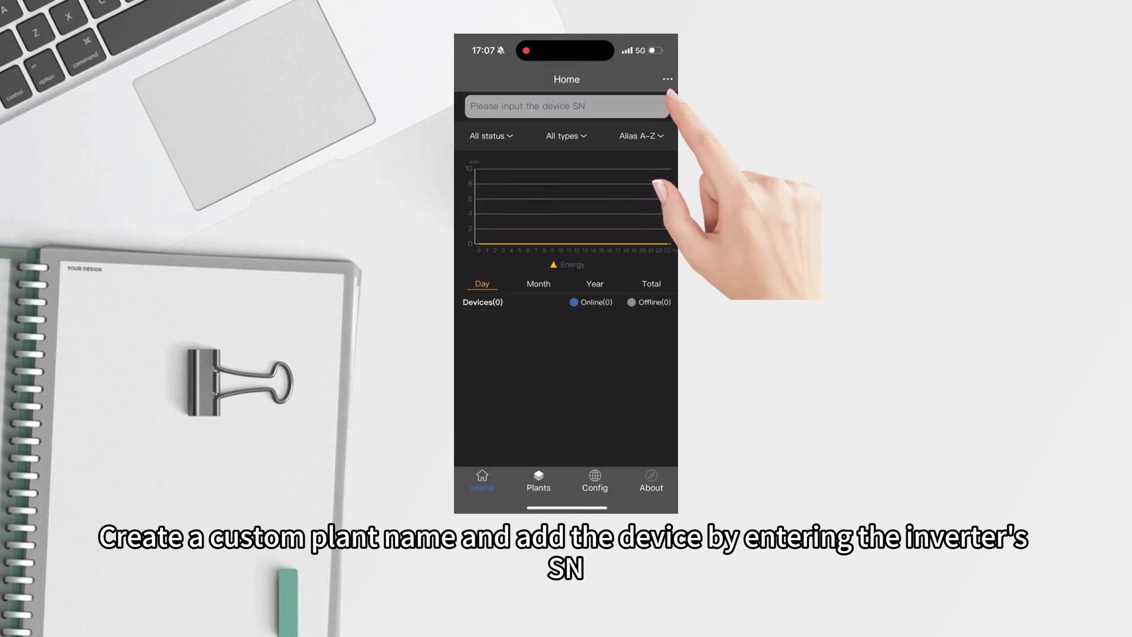
click(566, 106)
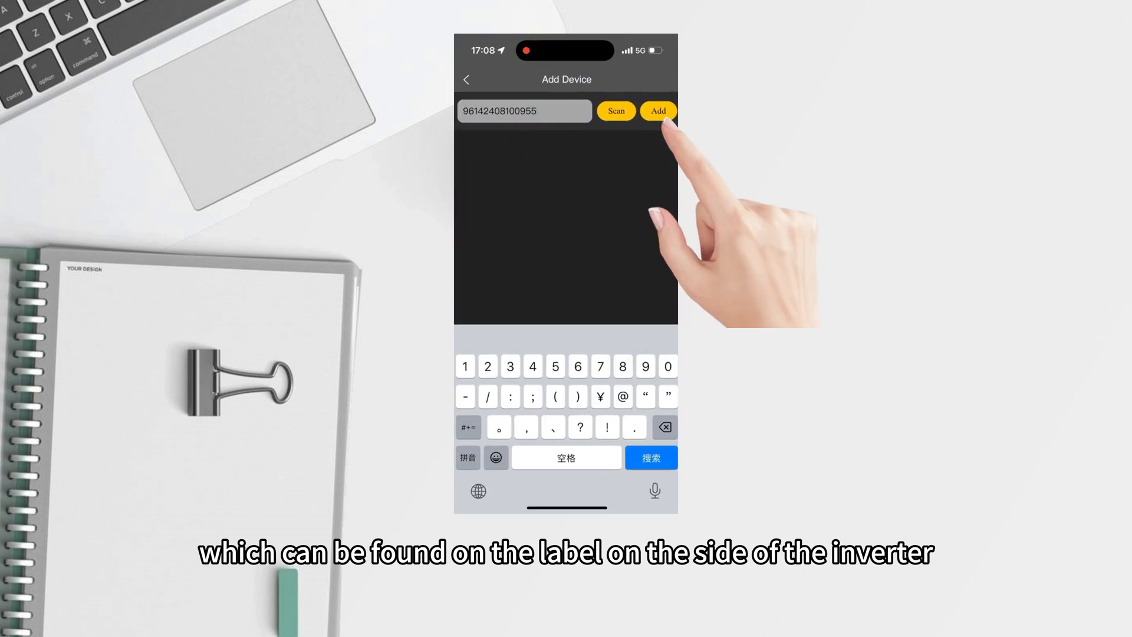
click(658, 111)
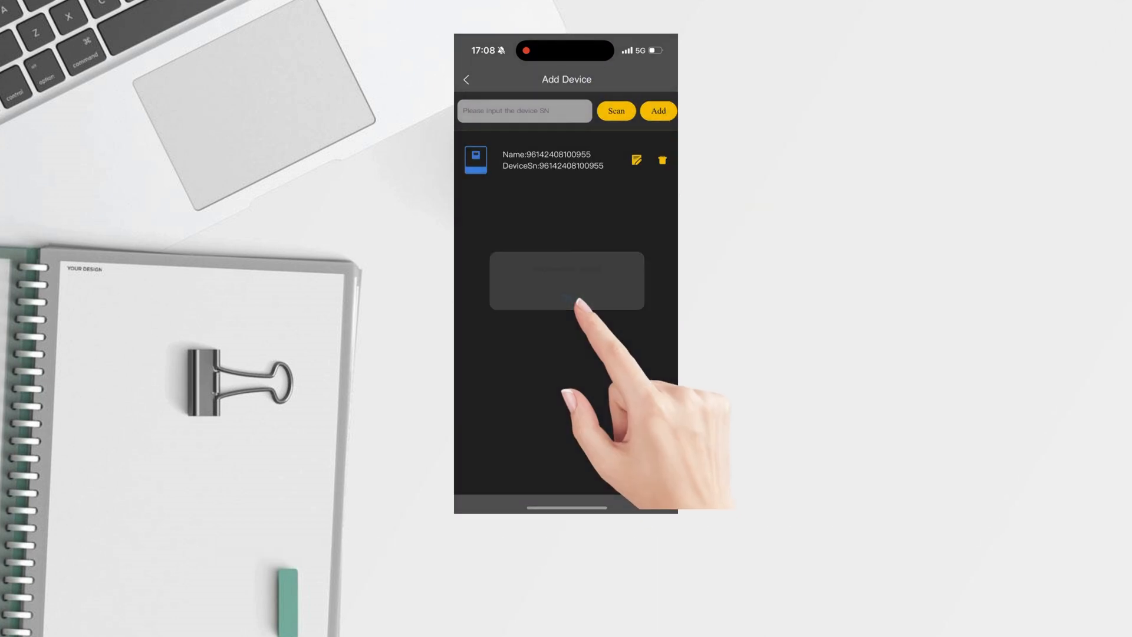